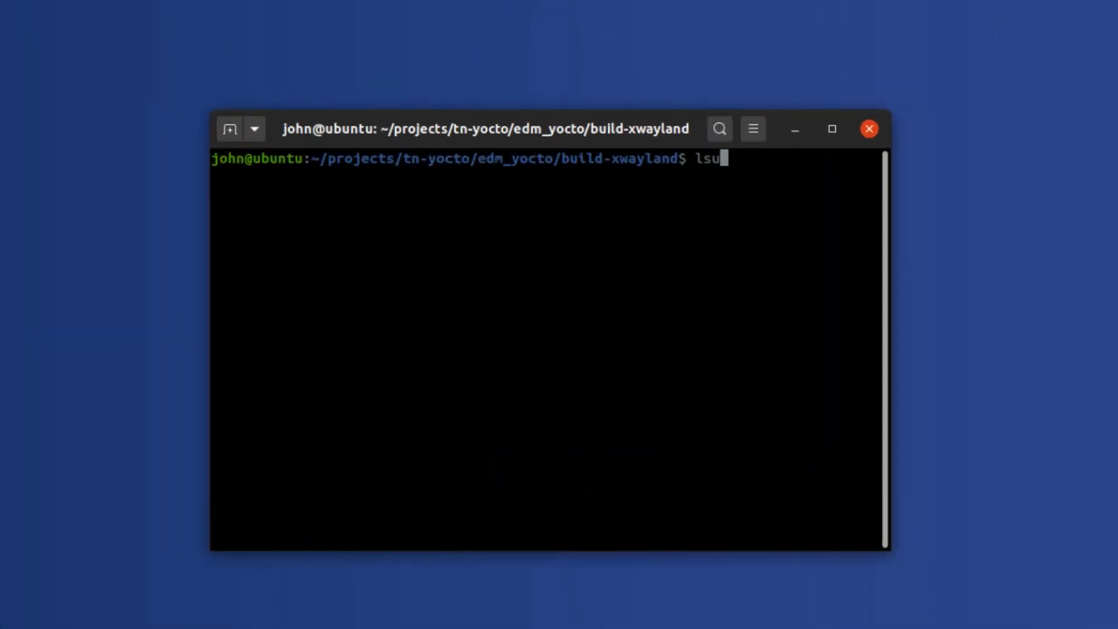
Run lsusb to list USB devices, confirming the NXP SE Blank M845S board is connected.
key(Return)
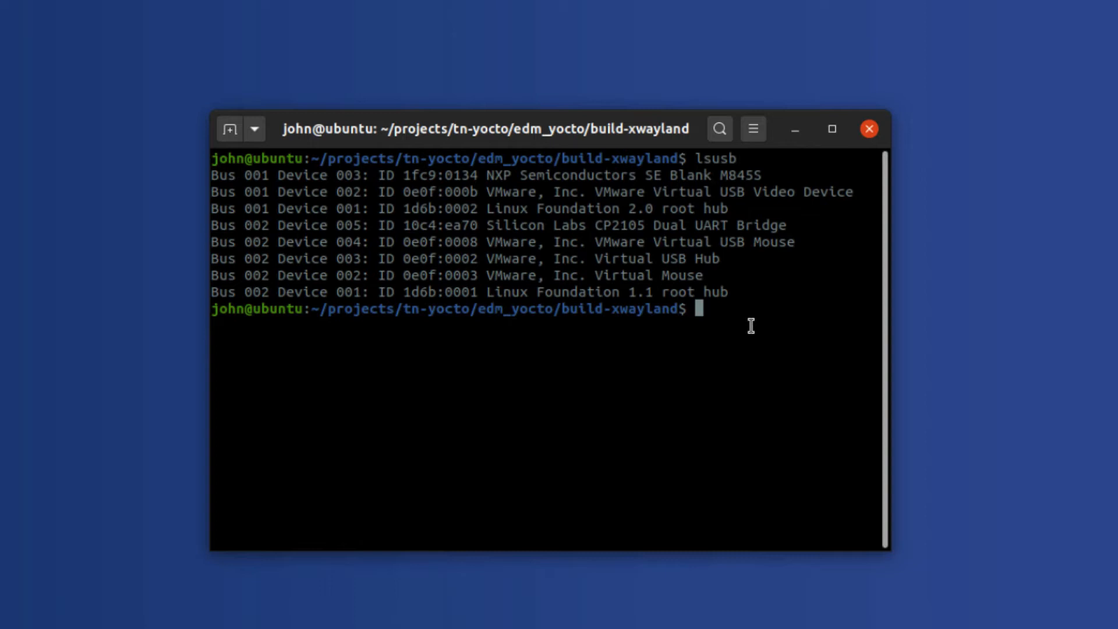
Change into the tmp/deploy/images/pico-imx8mm/ build output directory.
text(cd t)
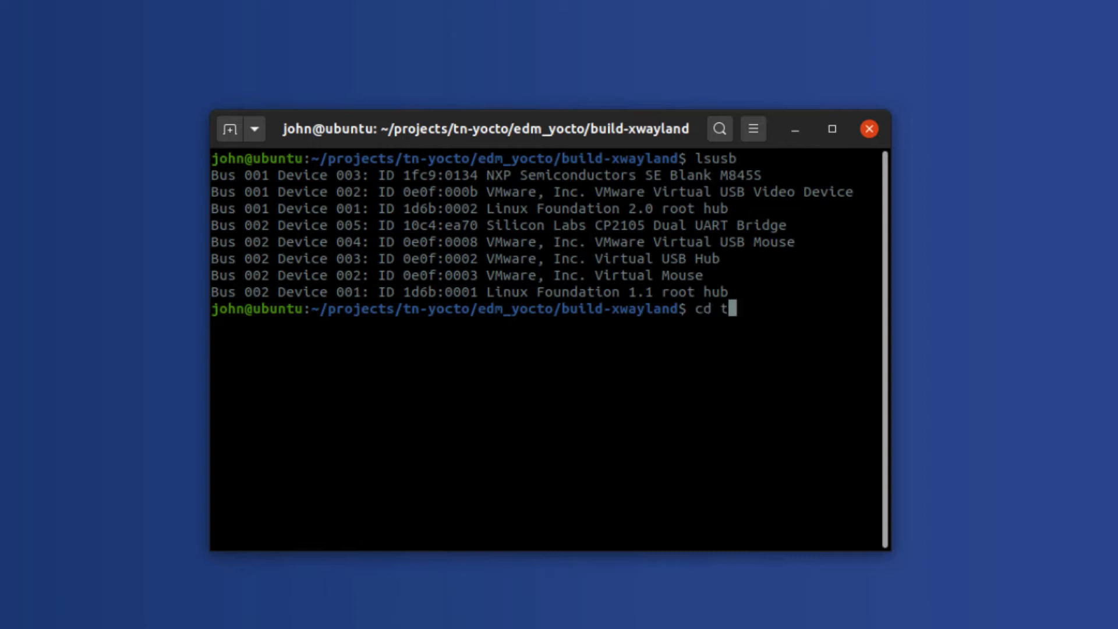
text(mp/d)
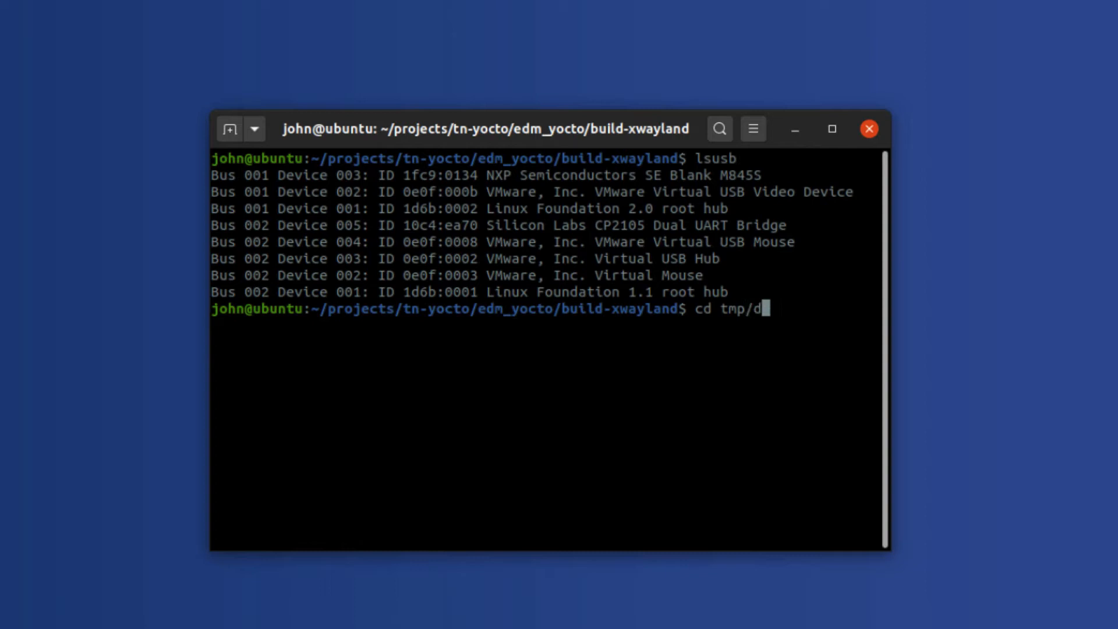
text(eploy/)
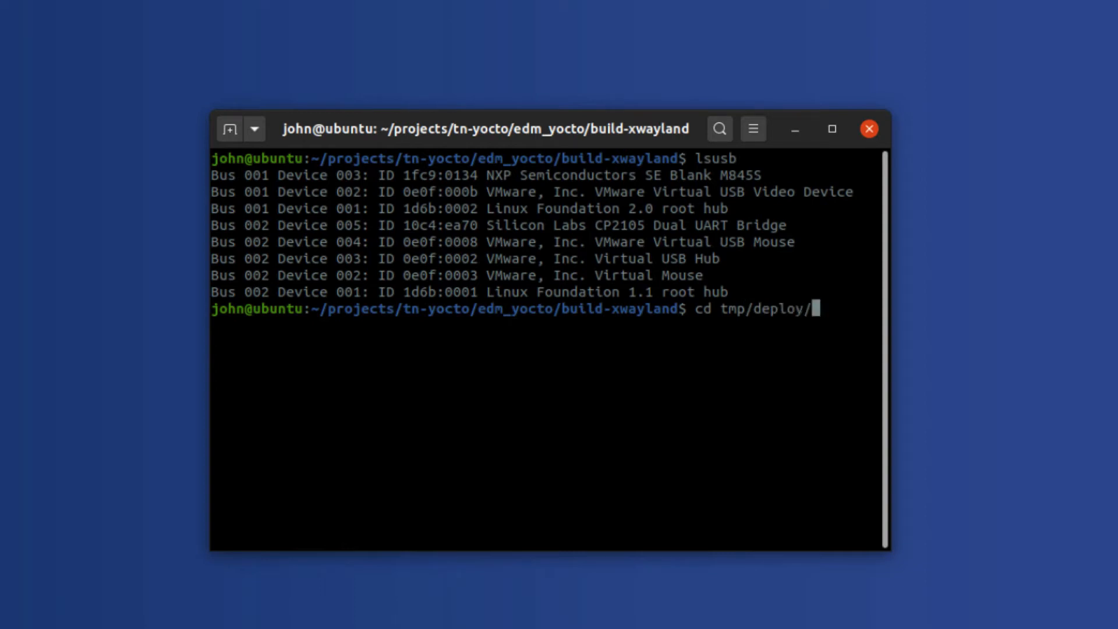
text(images)
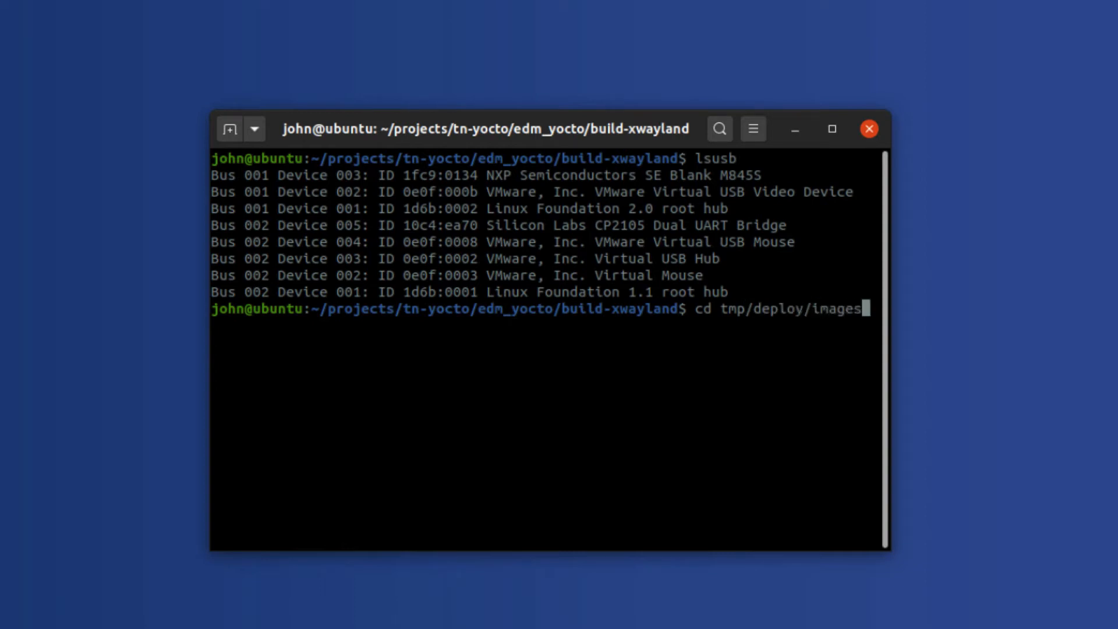
text(/)
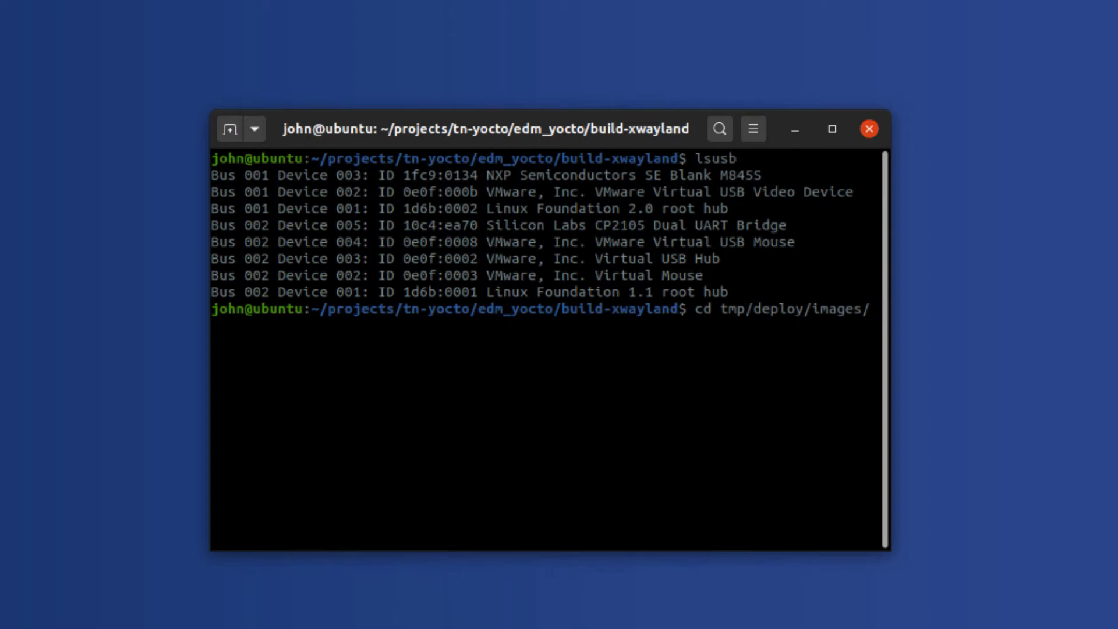
text(pico-imx8mm/)
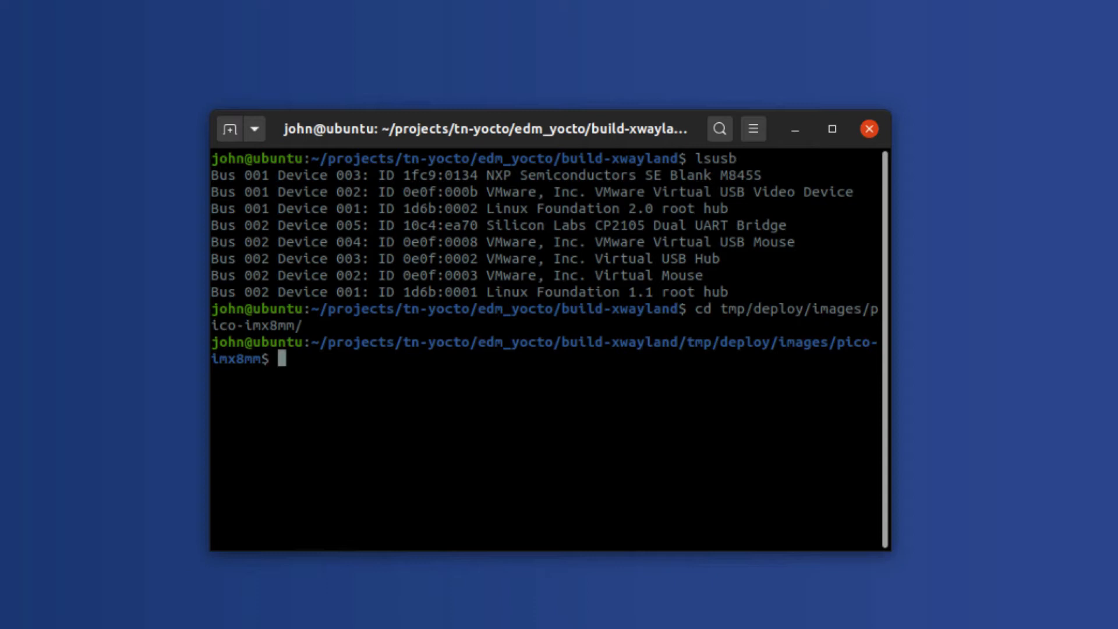
List the imx-image-full* image files in long format with ls -l.
text(ls -l)
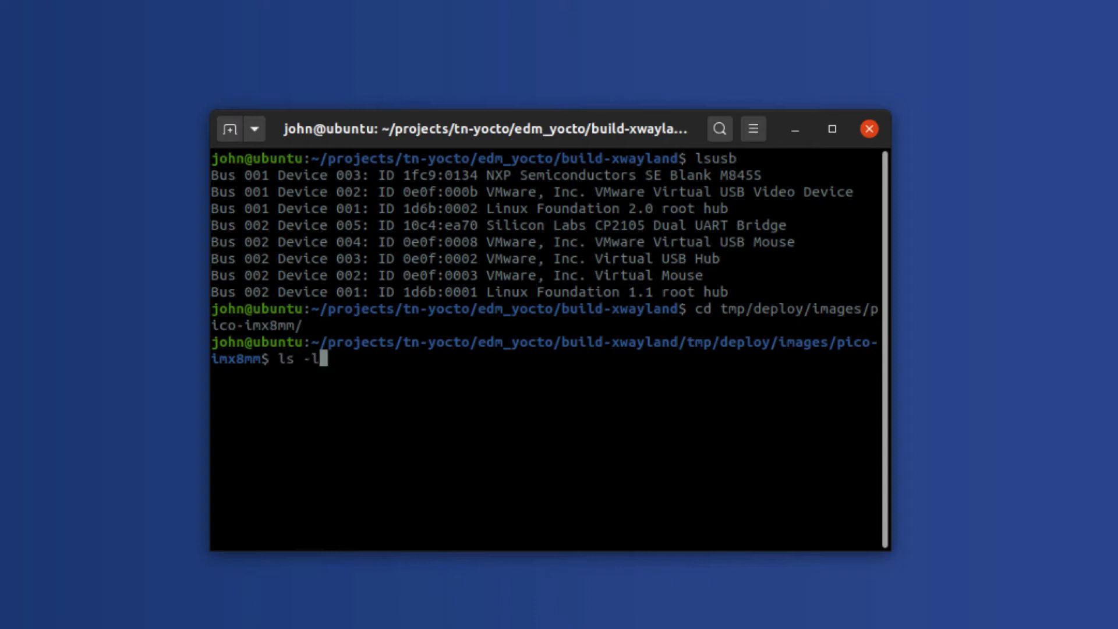
text(imx-imx)
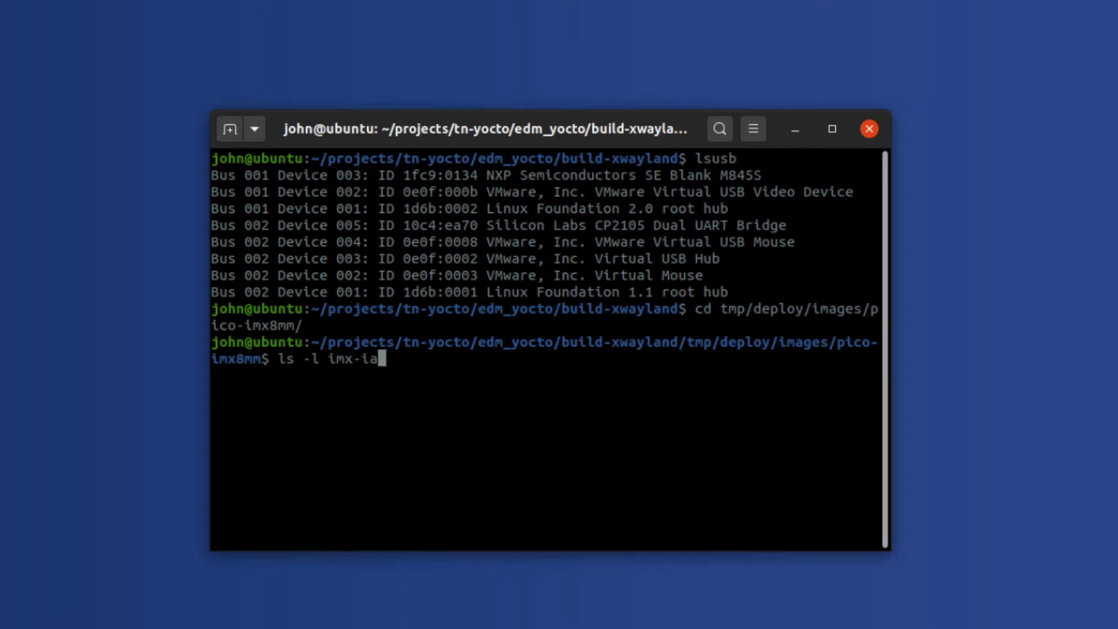
text(mage-fill)
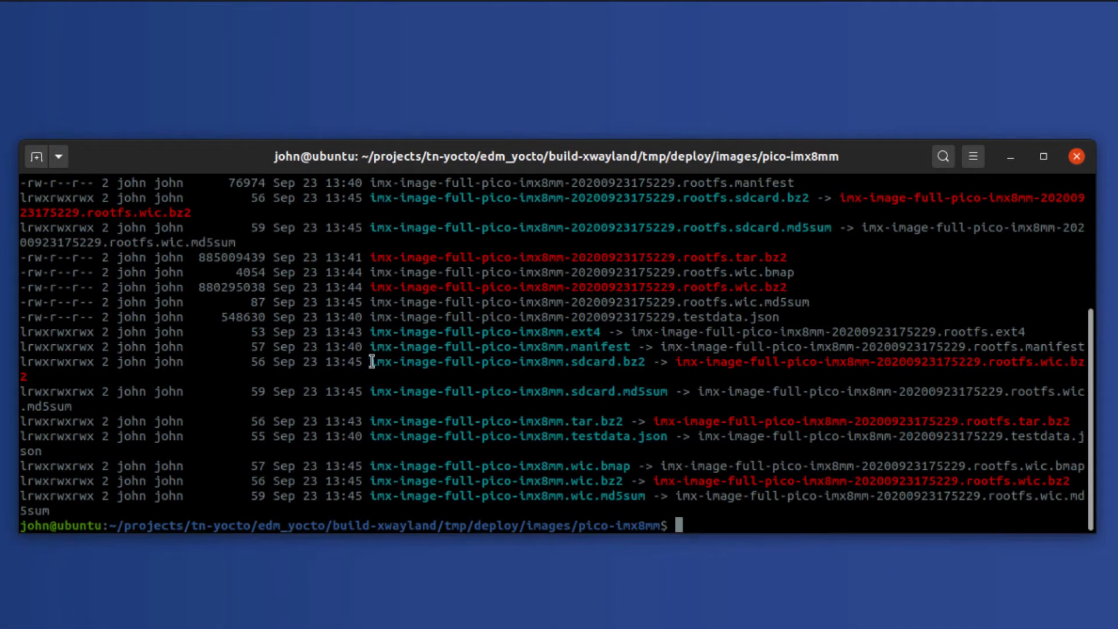
double_click(506, 361)
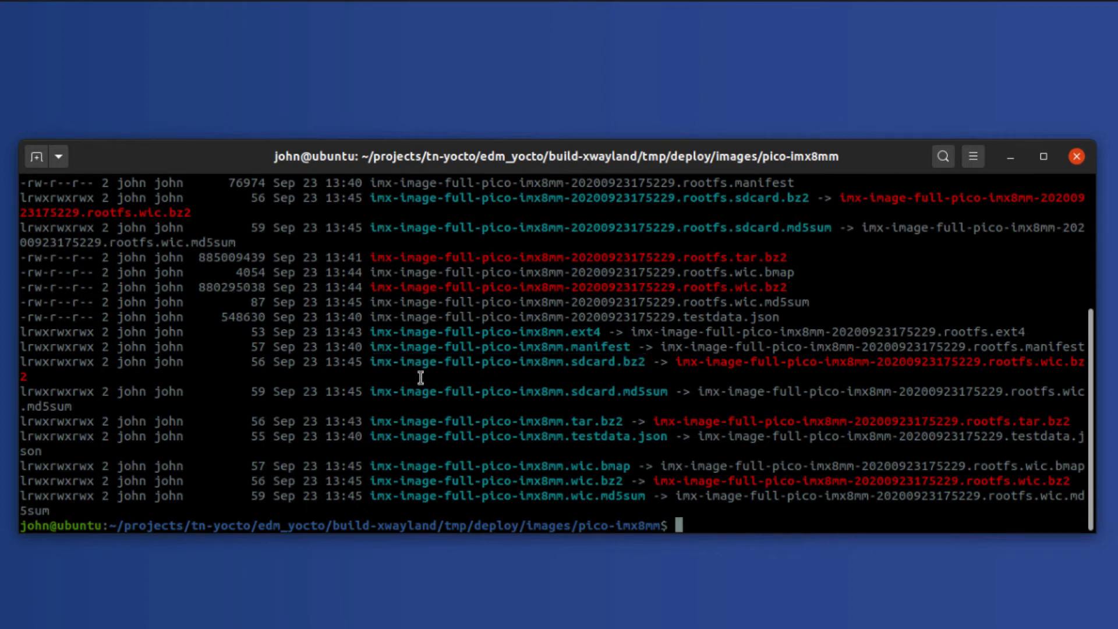
mouse_move(870, 365)
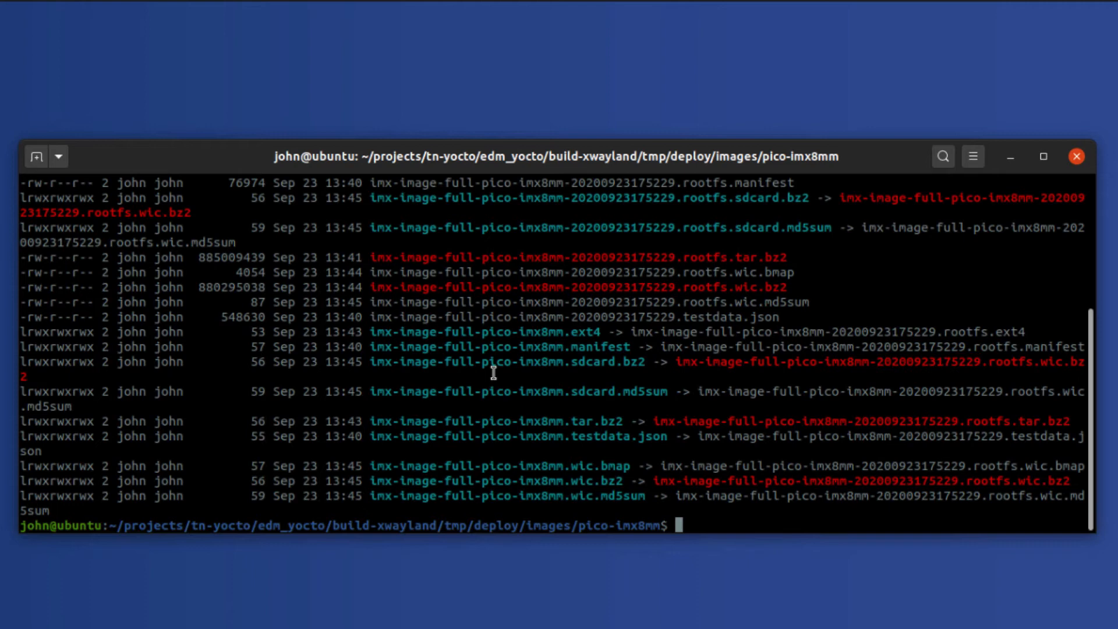
mouse_move(507, 380)
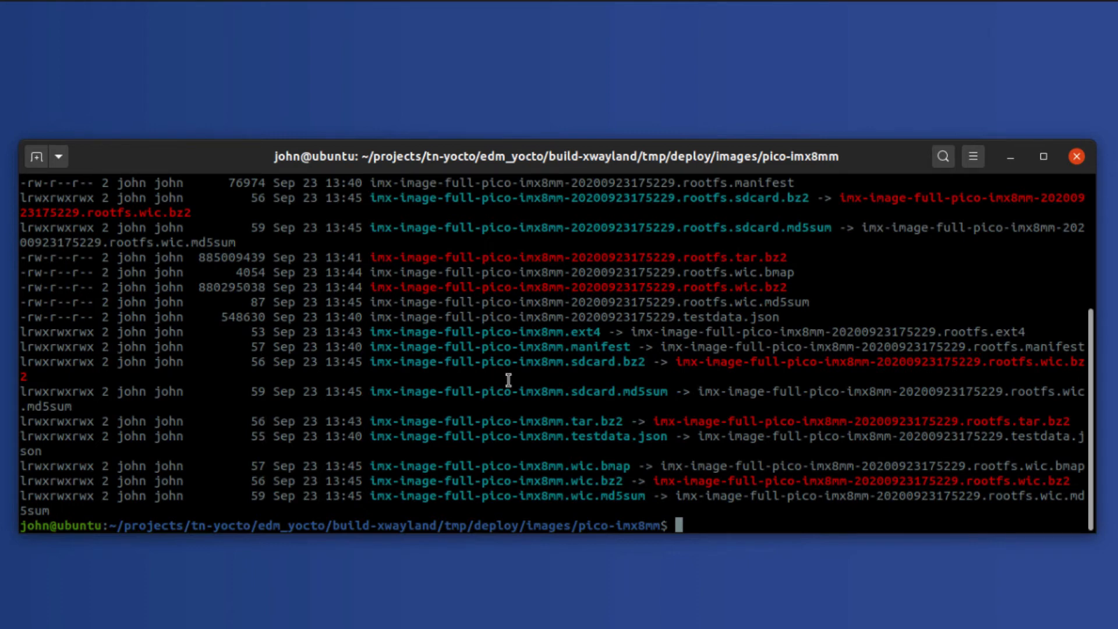
Show the uuu_flash -h usage help with its -b board and -i image options.
text(uuu_flash)
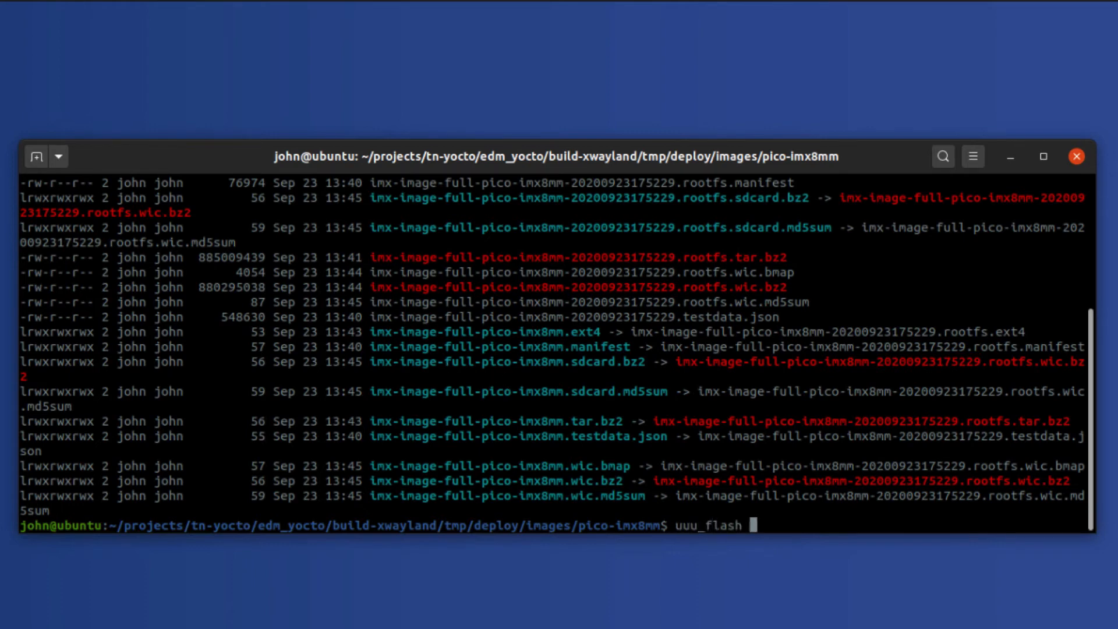
text(-h)
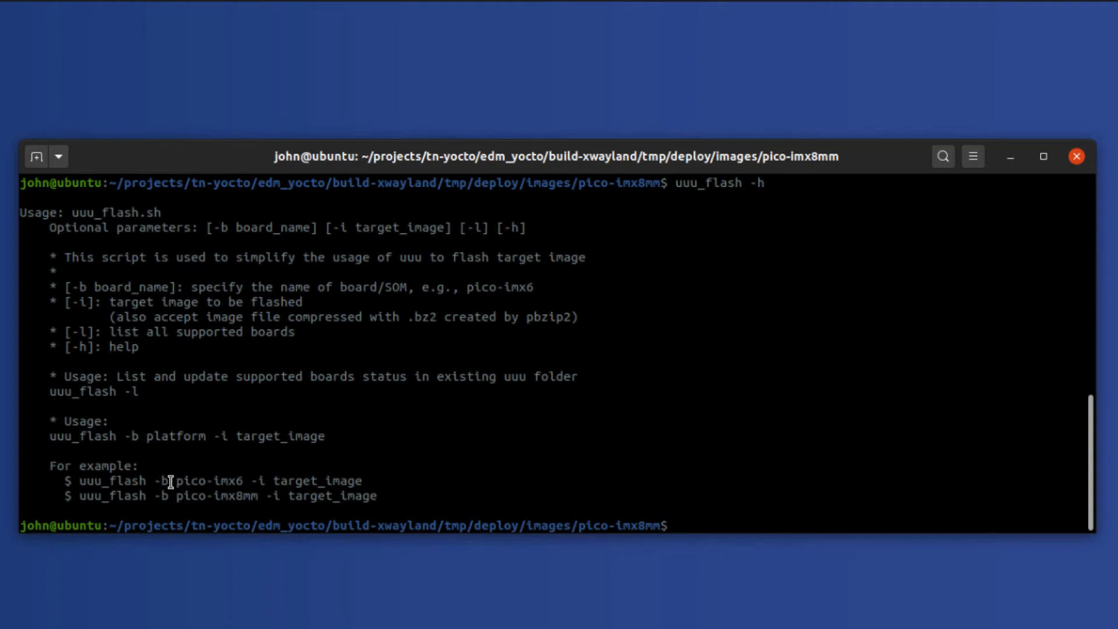
mouse_move(253, 481)
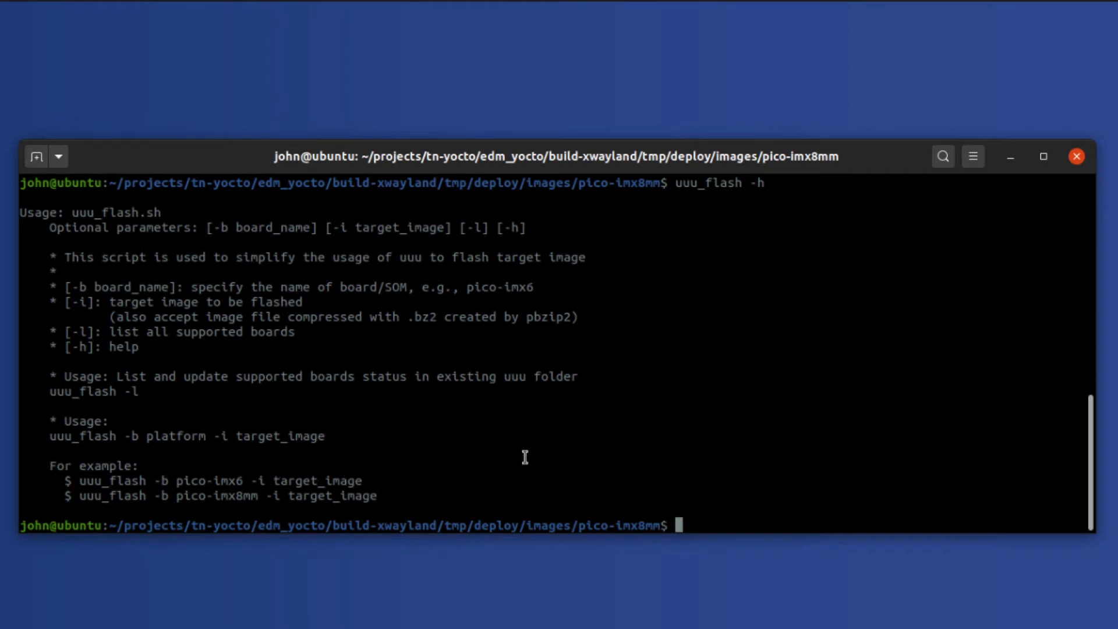
text(uuu_fil)
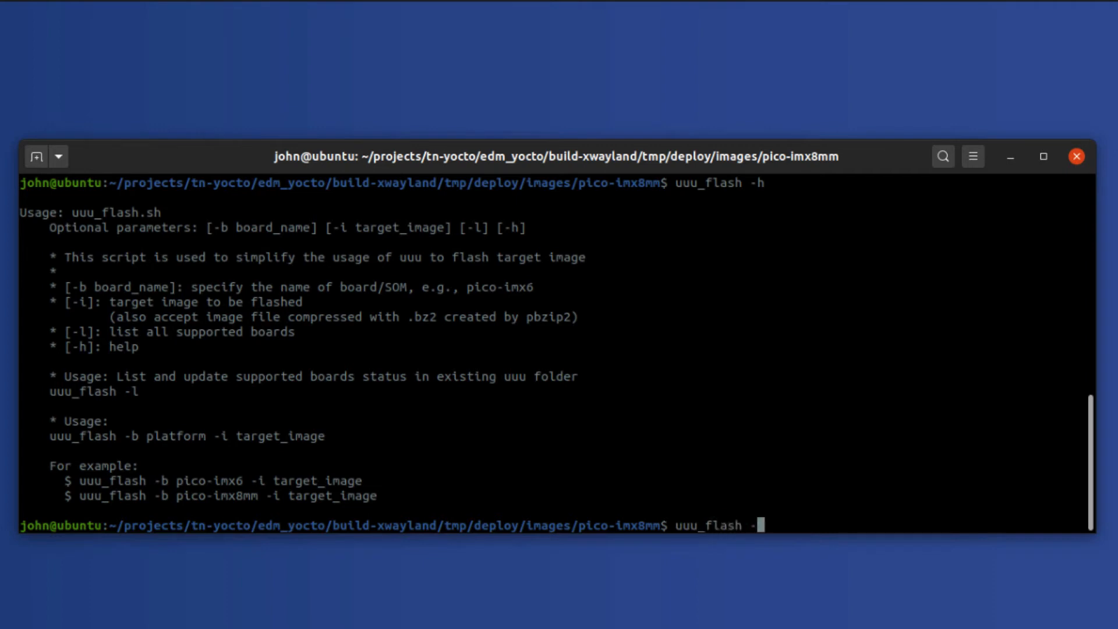
Flash imx-image-full-pico-imx8mm.sdcard.bz2 to board pico-imx8mm with uuu_flash -b/-i.
text(b pico-im)
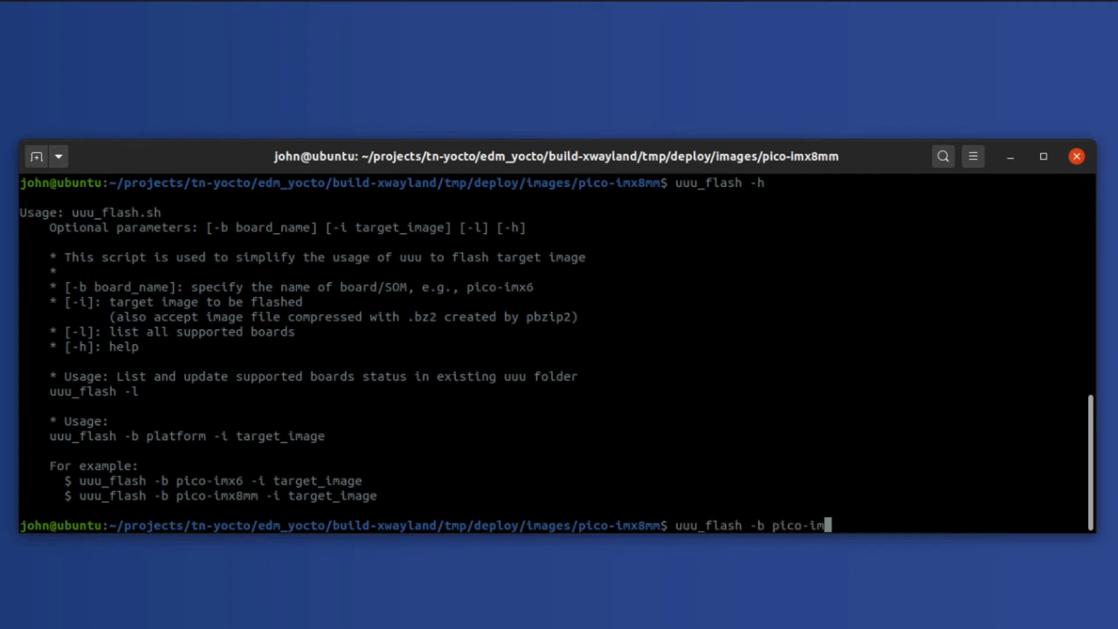
text(8mm)
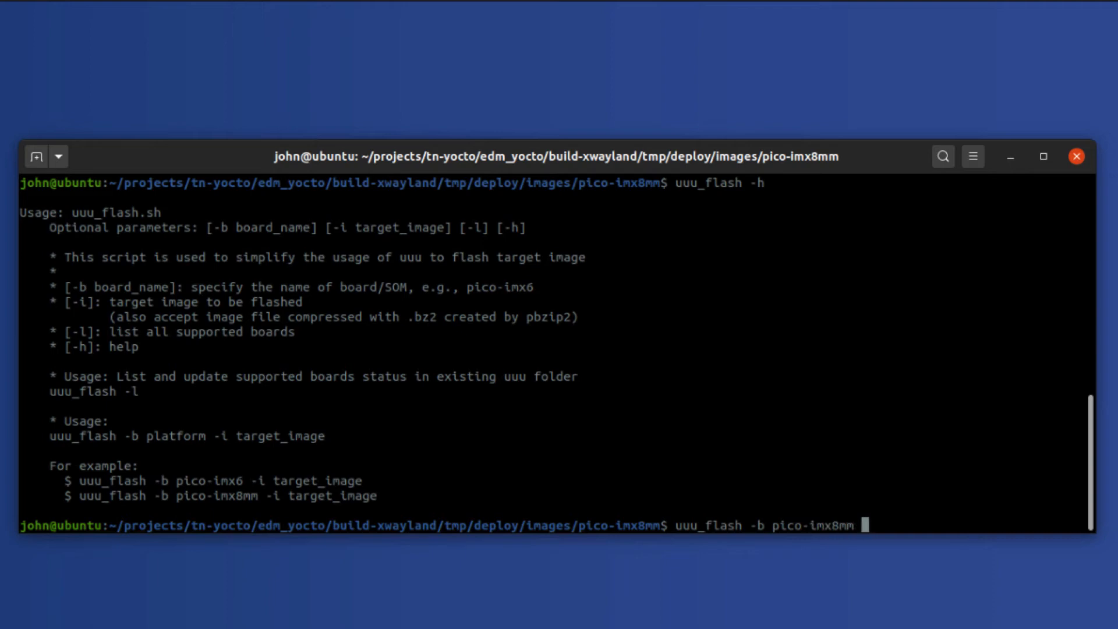
text(-i tn)
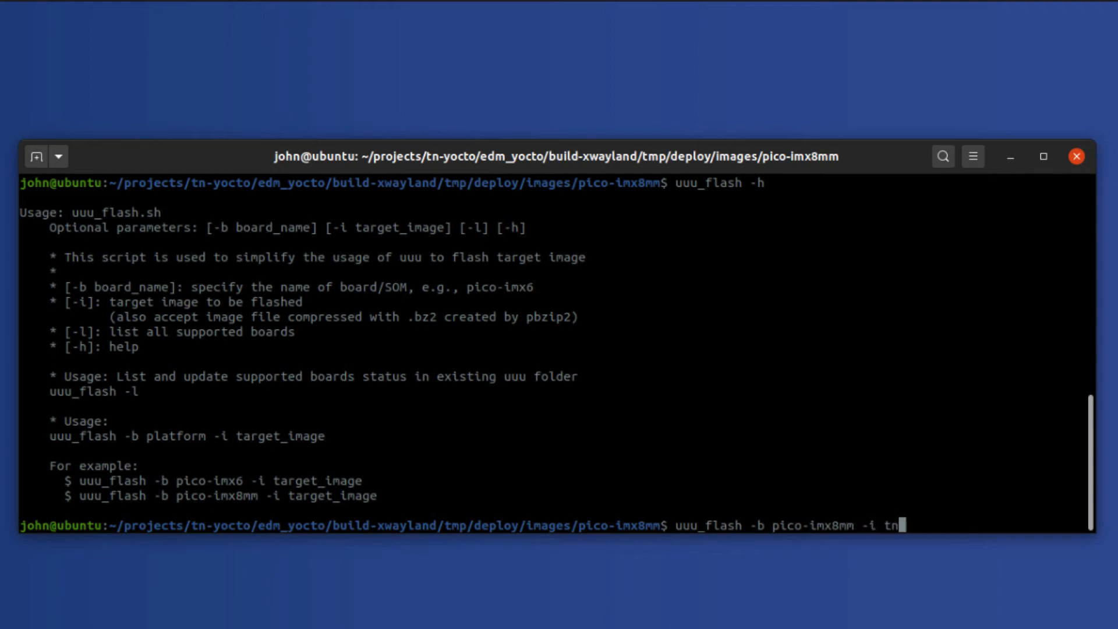
text(imx)
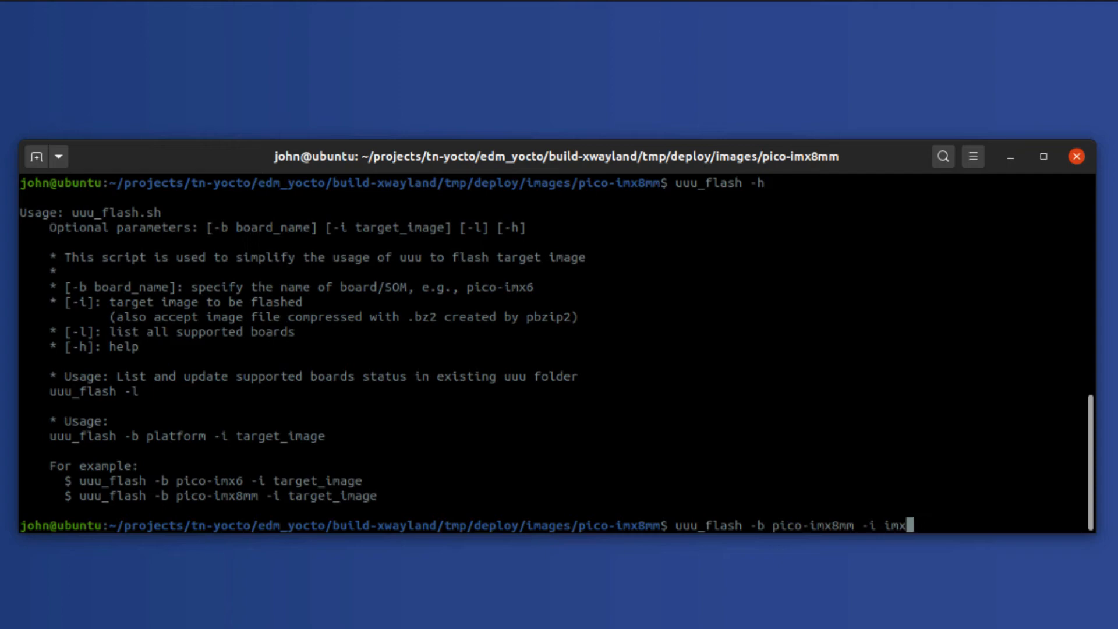
text(-image-full)
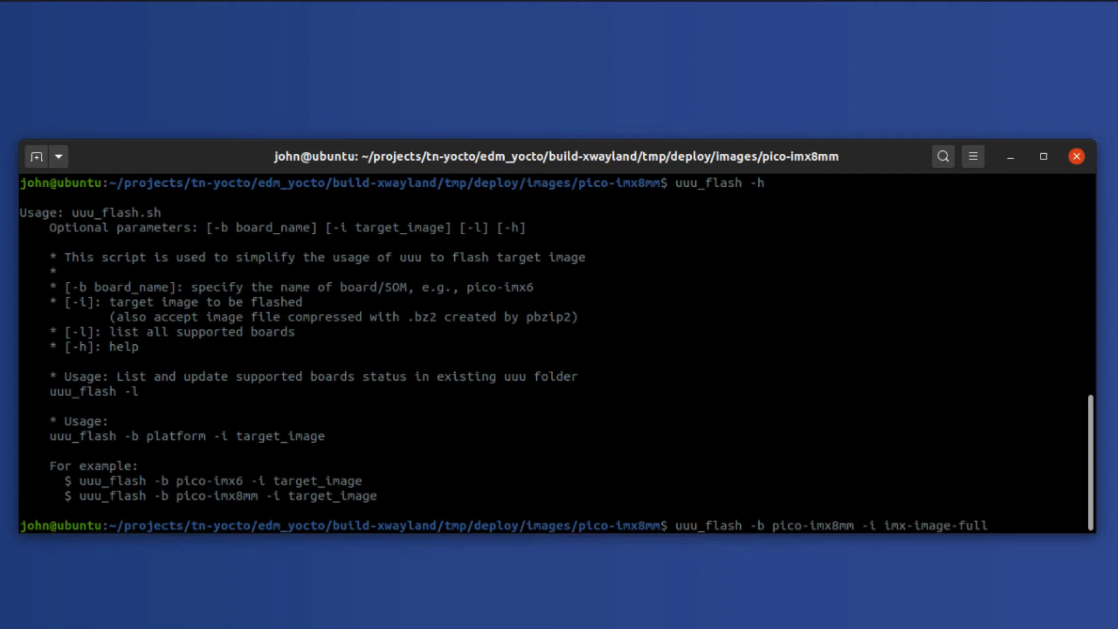
text(-pico-imx8mm.sdcard.b)
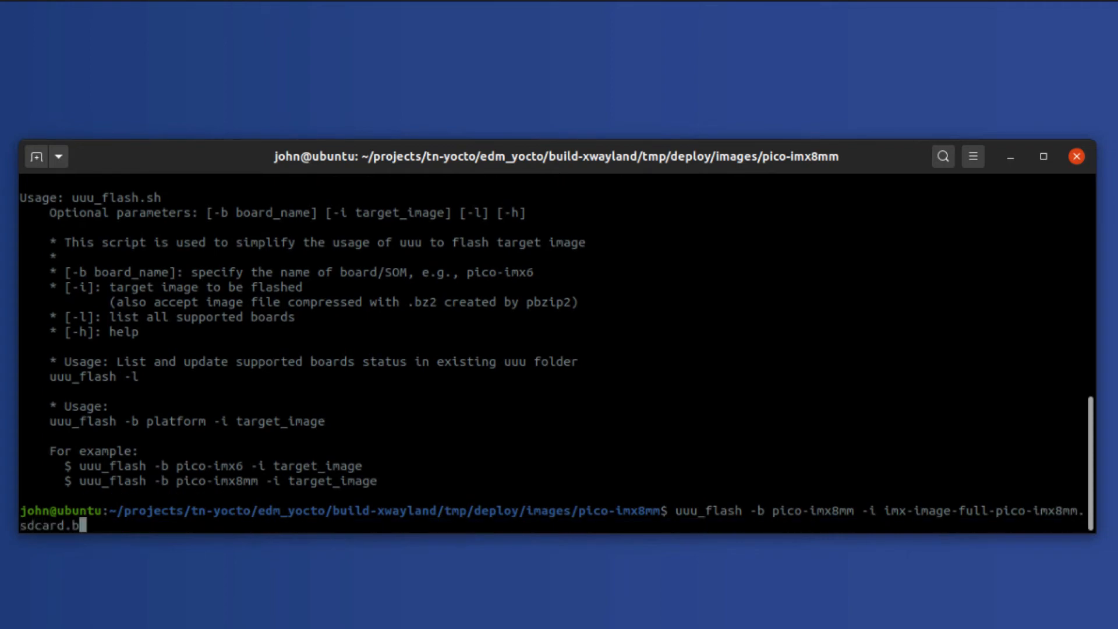
text(z2)
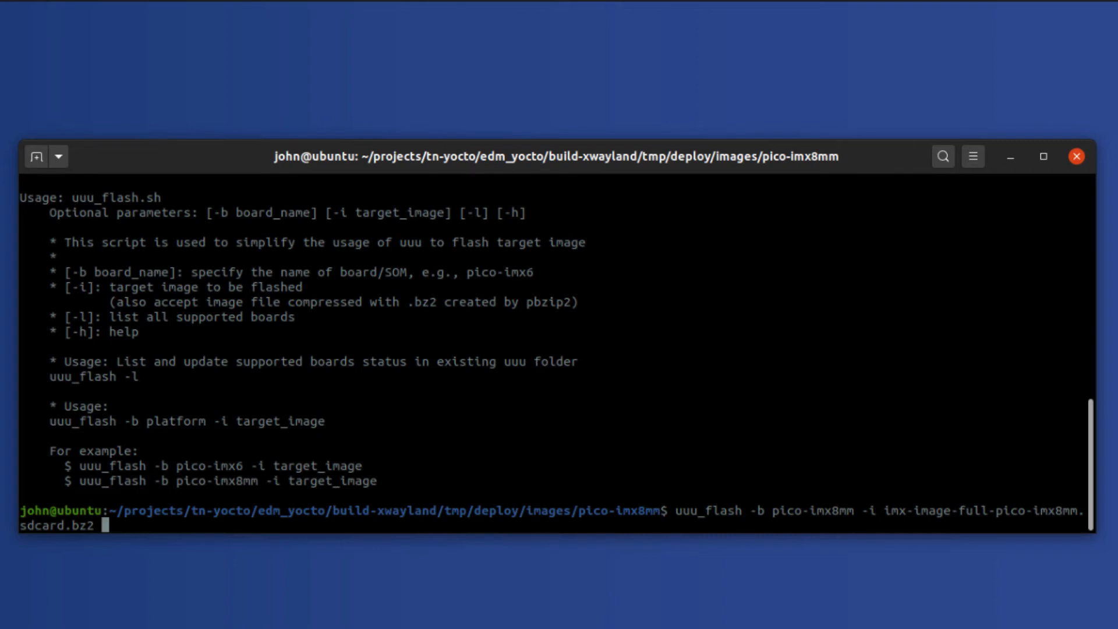
key(Return)
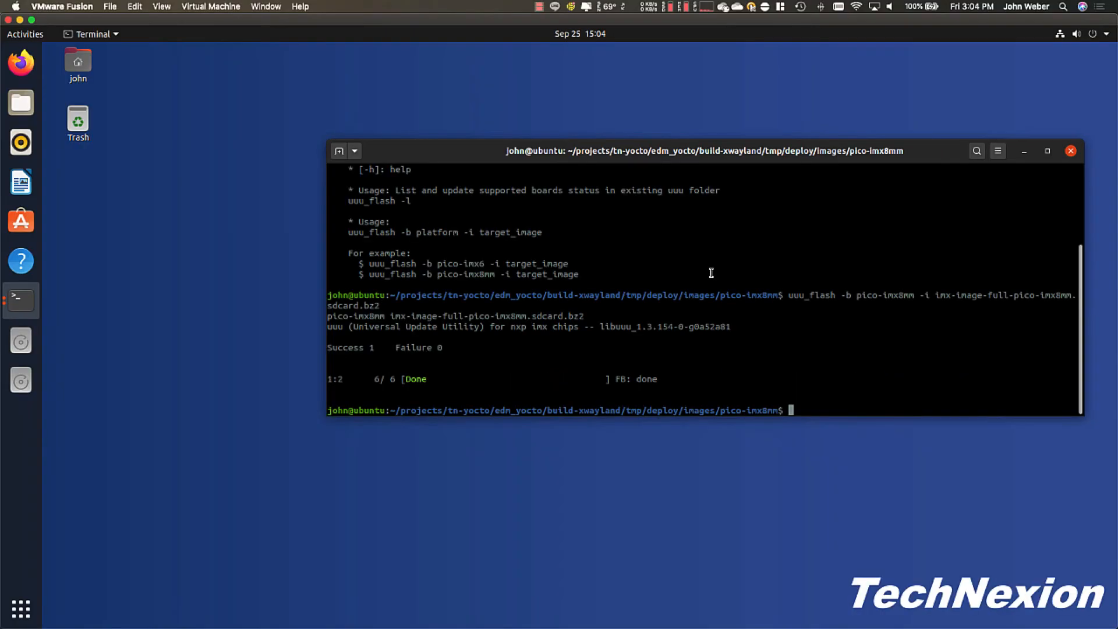
mouse_move(368, 347)
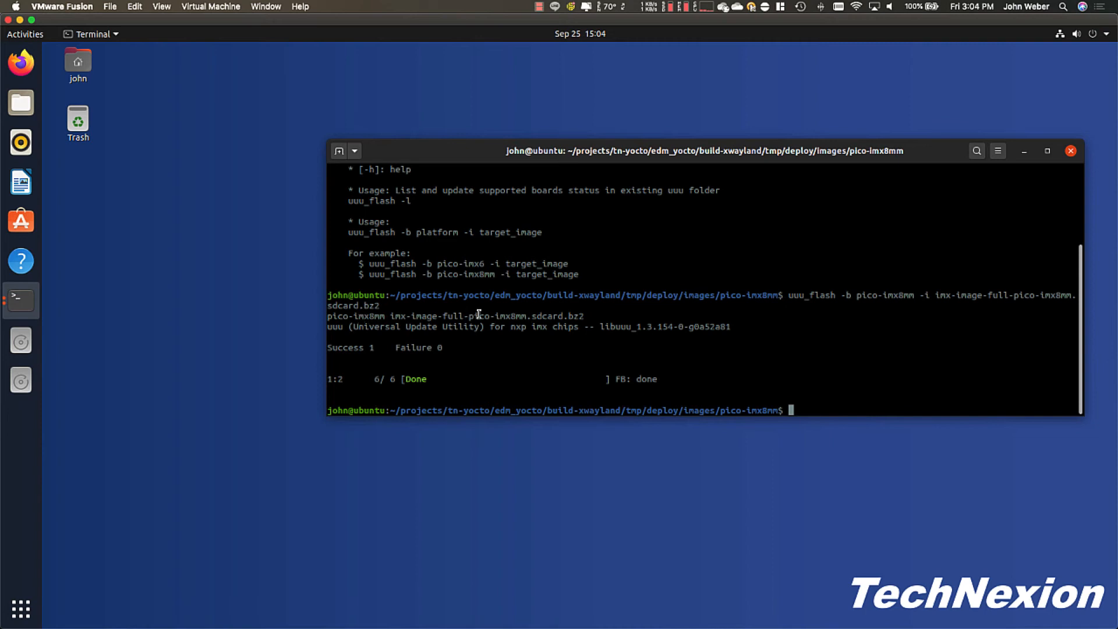
mouse_move(584, 317)
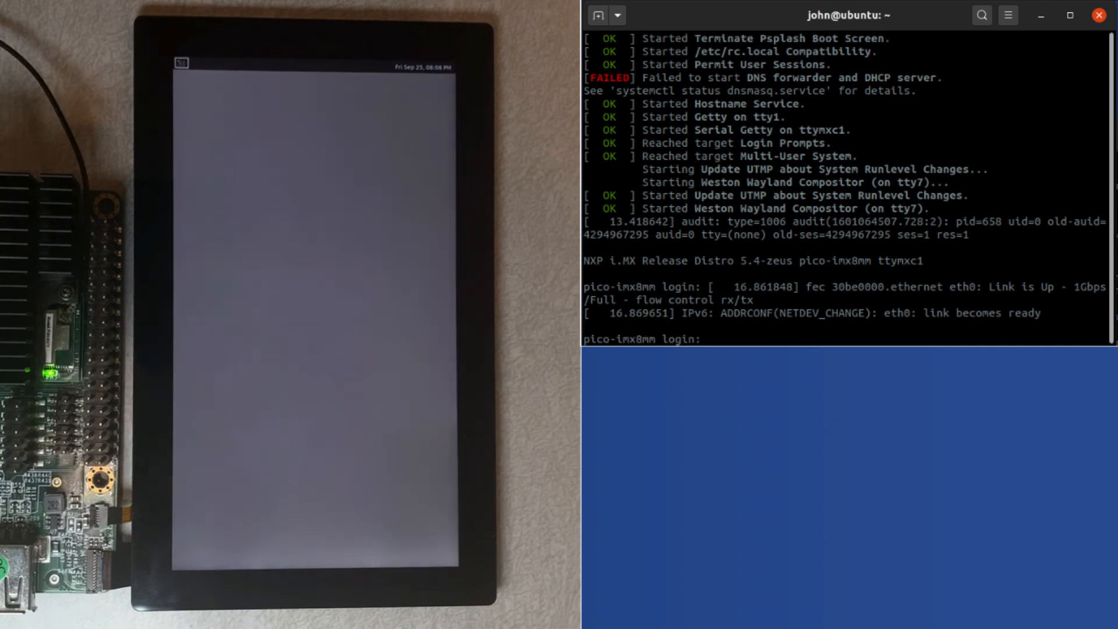
Log in as root at the pico-imx8mm serial console login prompt.
text(root)
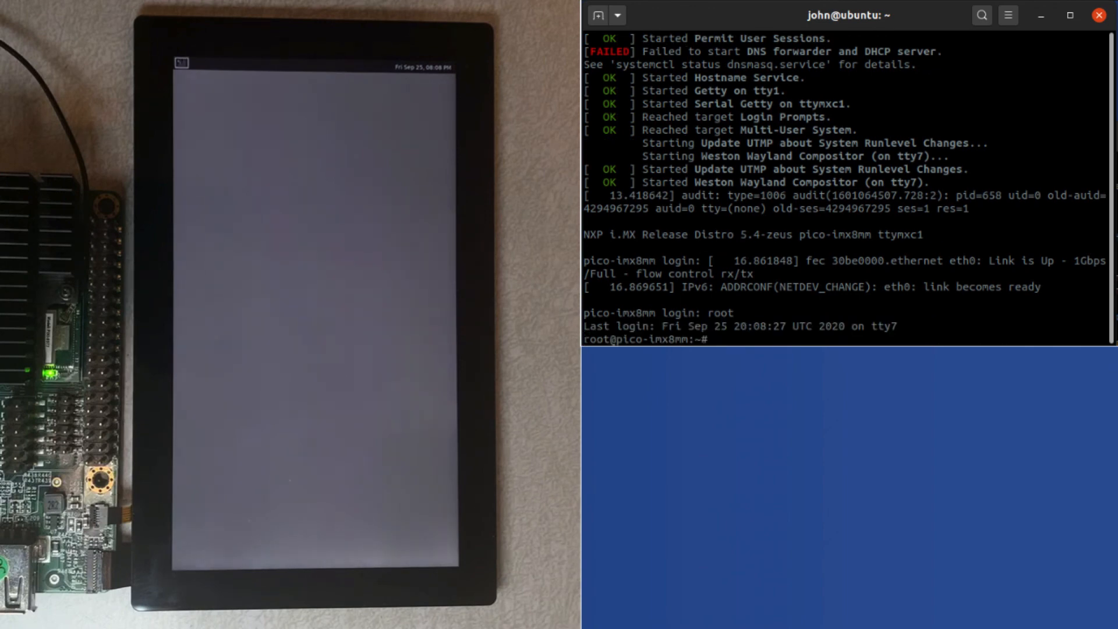